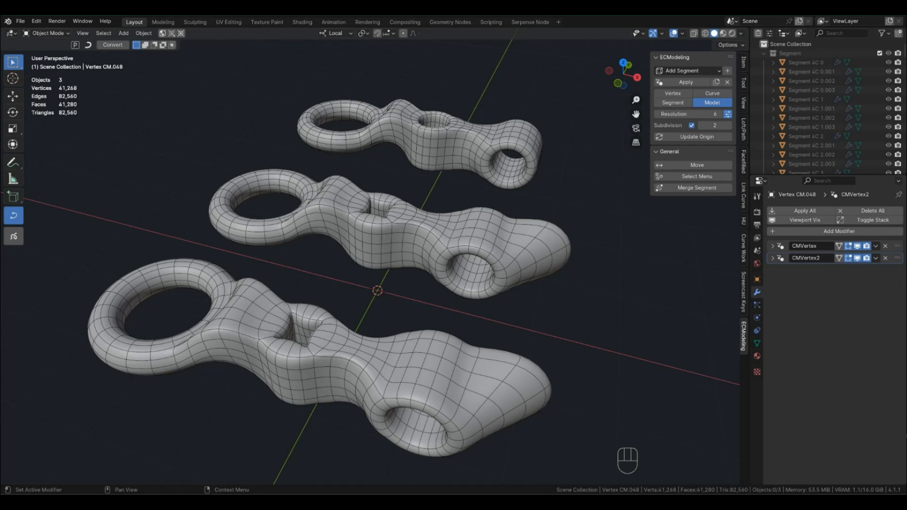
mouse_move(67, 268)
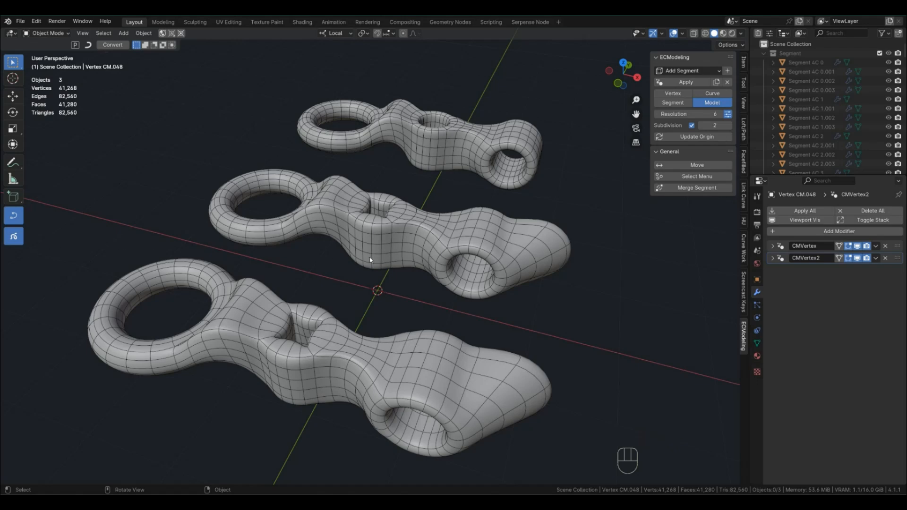
Zoom in on the middle bracket to reach its ECModeling Segment mode
scroll(up, 3)
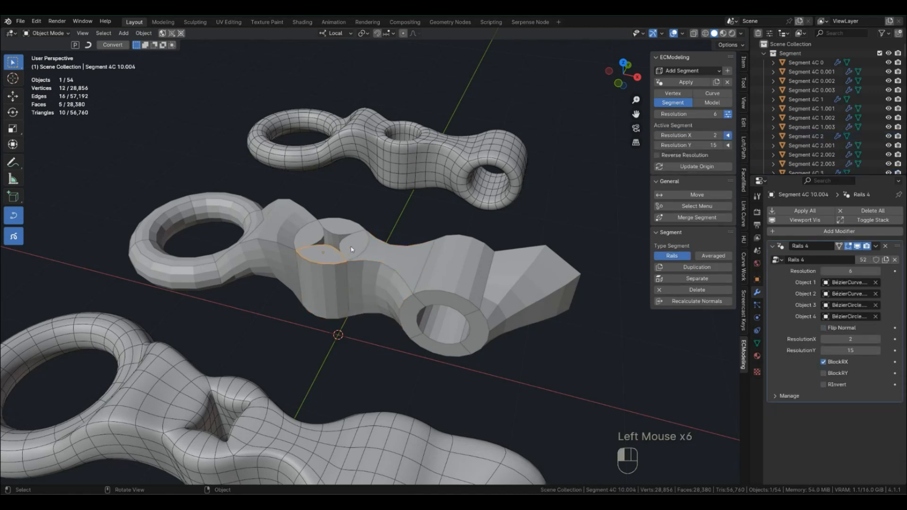
Step the middle bracket through Vertex, Curve and Segment modes, then back to the smooth Model
click(281, 261)
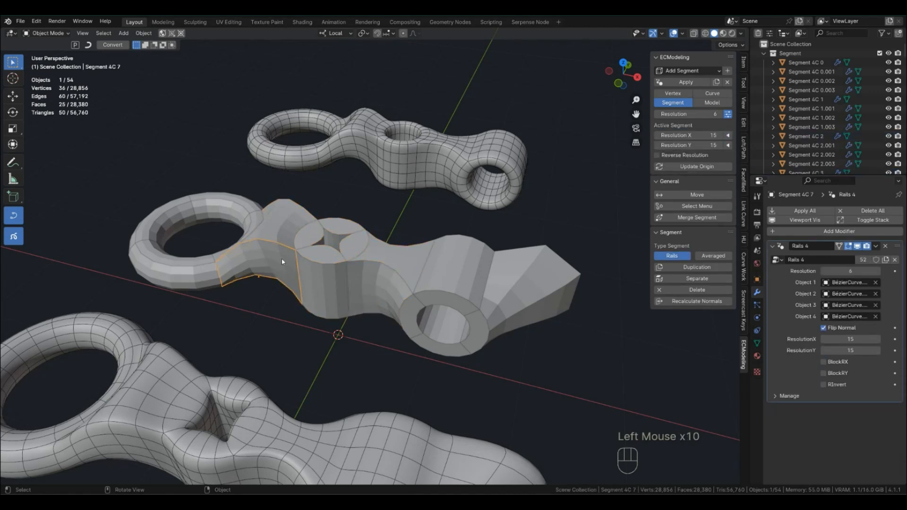
click(712, 93)
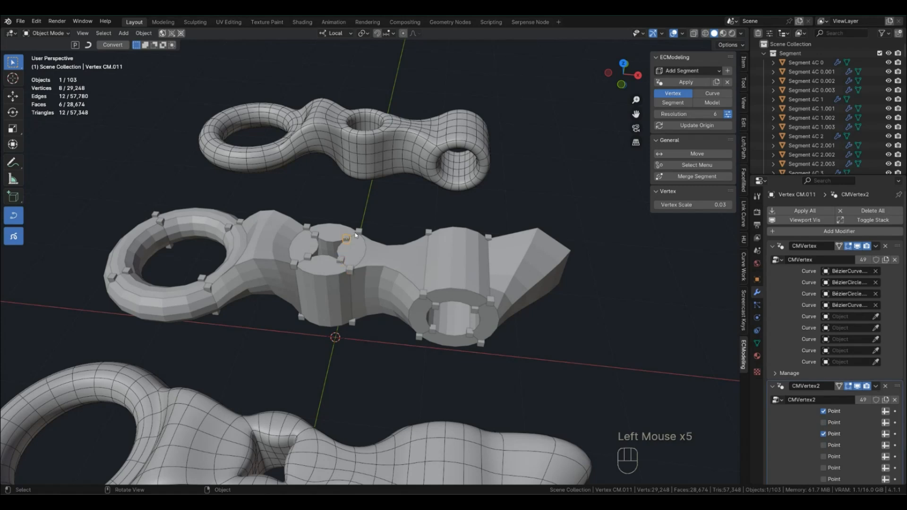
click(358, 232)
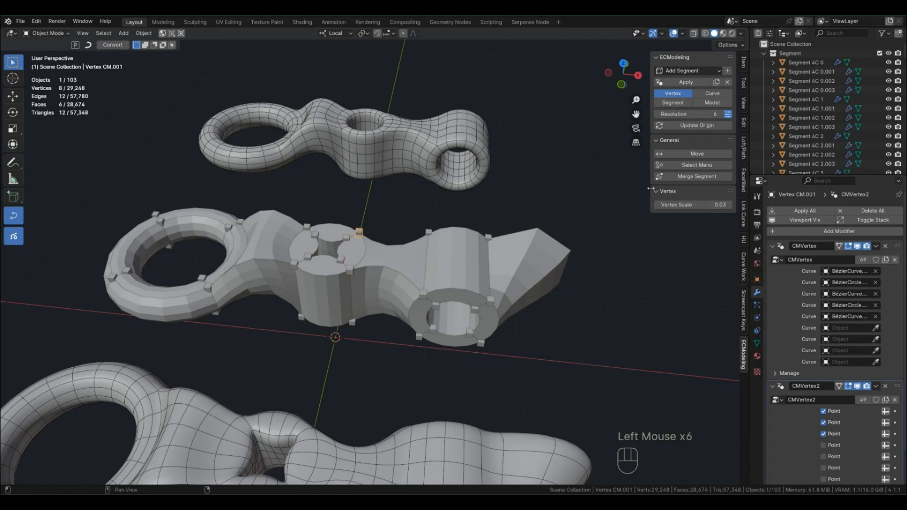
click(712, 94)
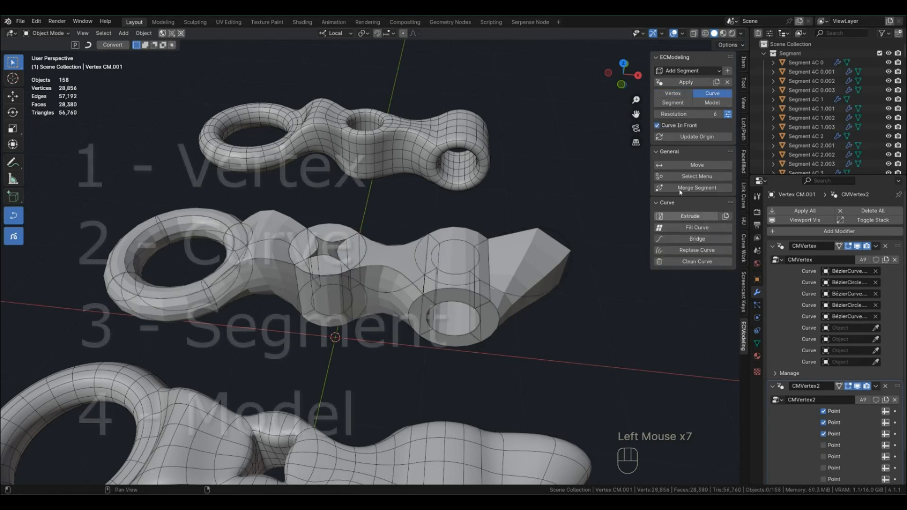
click(672, 102)
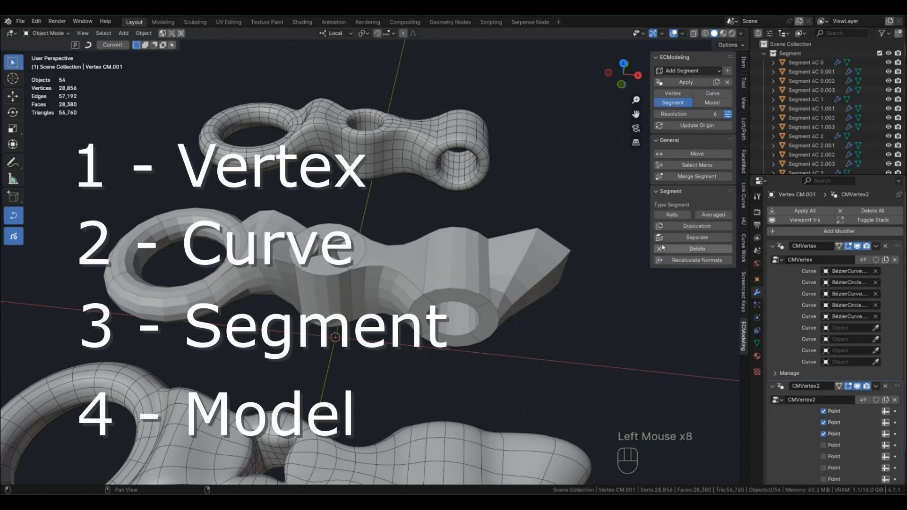
click(712, 102)
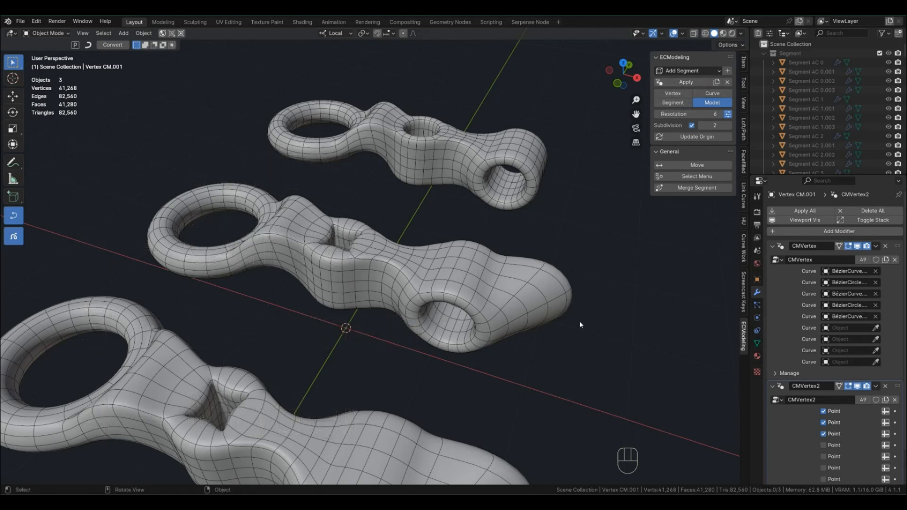
Add a Bushing segment from Add Segment and begin scaling it in the empty scene
click(578, 324)
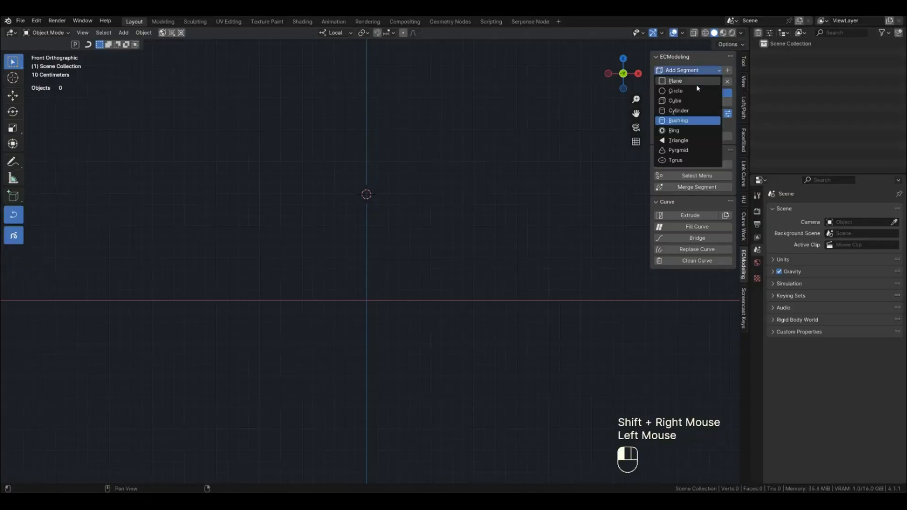
click(678, 120)
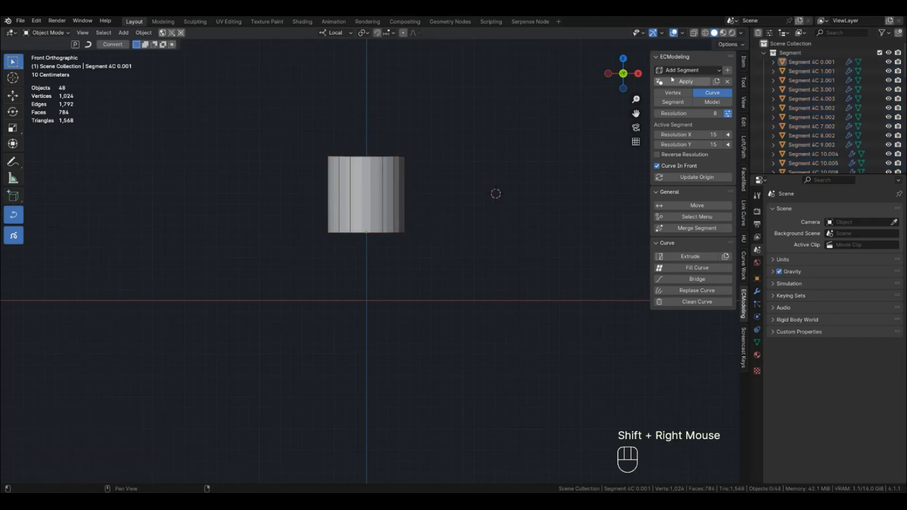
key(s)
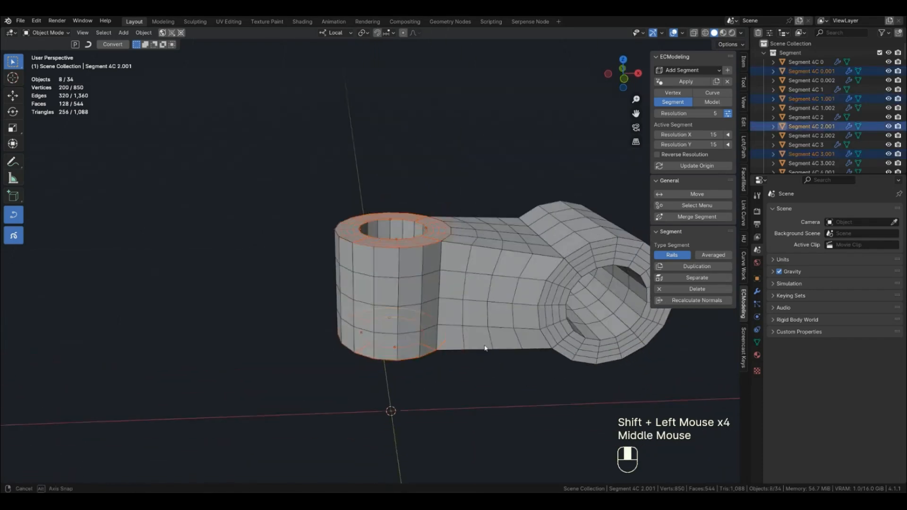
Select two segments of the new bracket and set Resolution X to 2
click(689, 134)
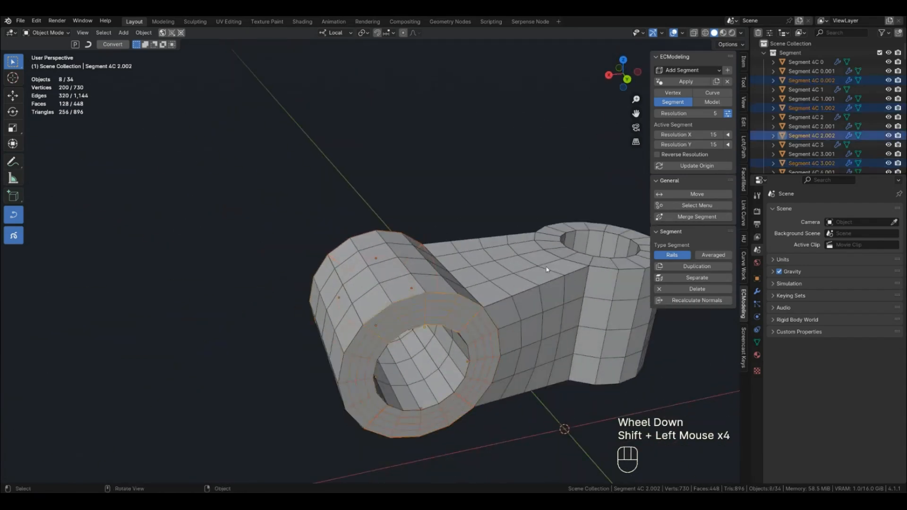
click(689, 134)
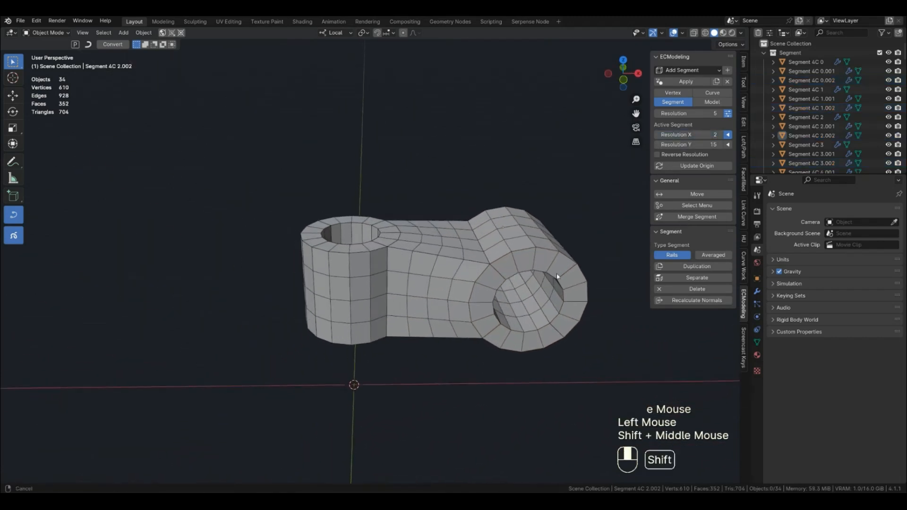
click(696, 289)
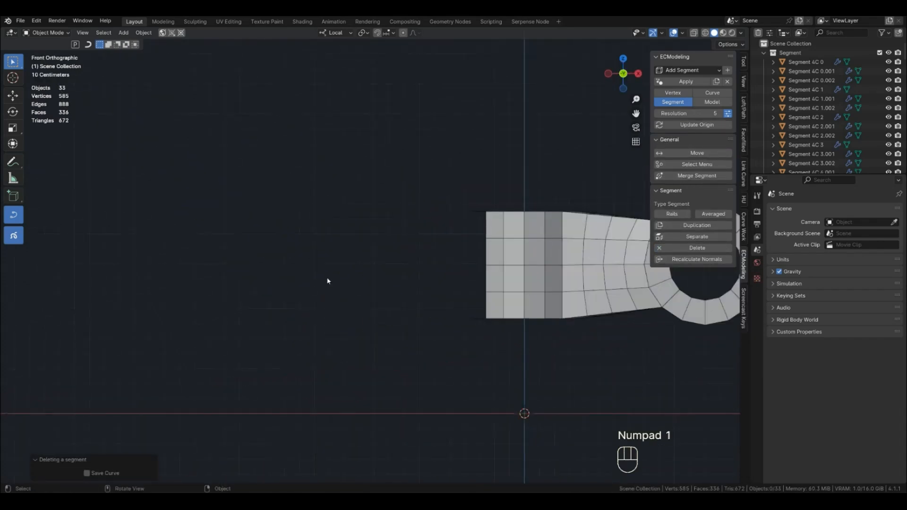
Add a Ring segment and Fill Curve the gap between the ring and the bushing
click(689, 70)
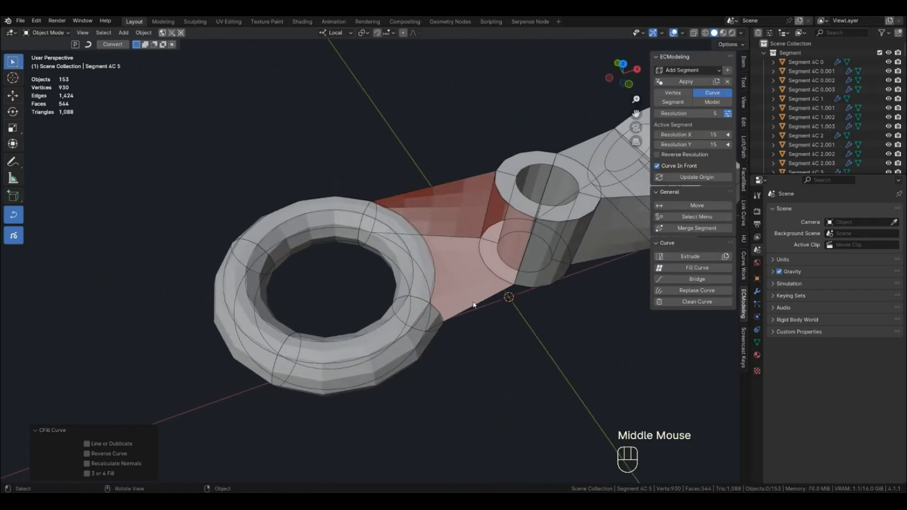
click(434, 194)
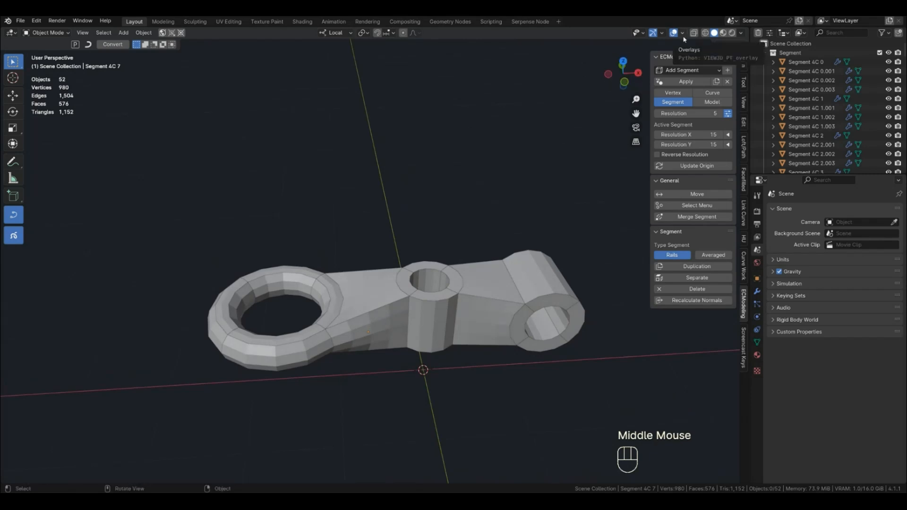
Switch the bracket to its smooth Model with Subdivision level 2
click(713, 102)
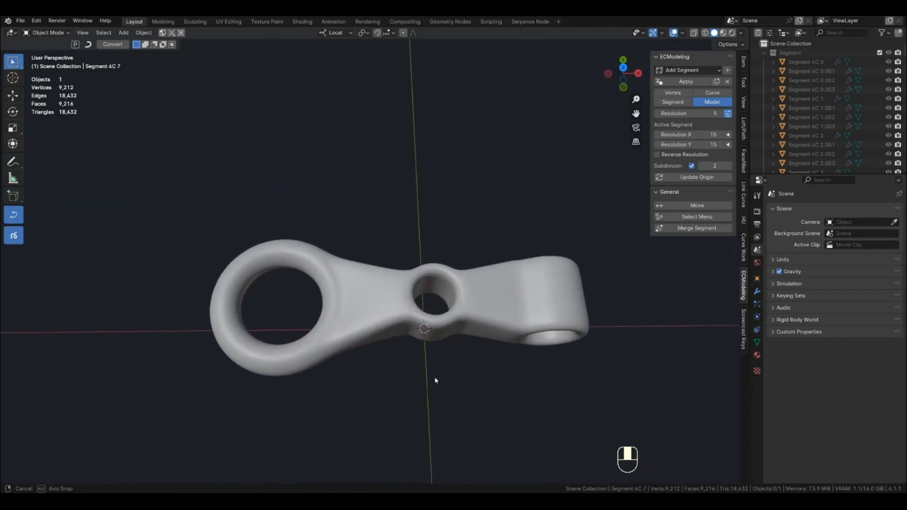
scroll(up, 3)
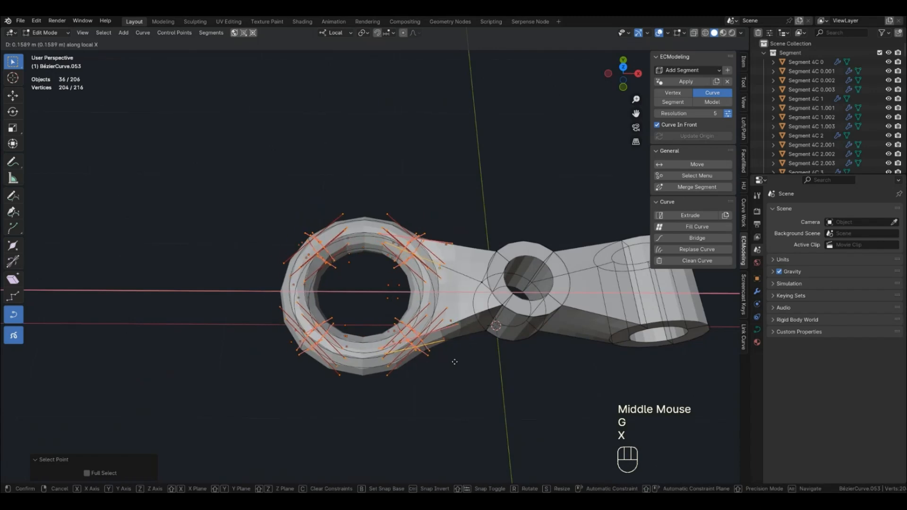
Scale the end ring's Bézier curve and move it along X, then leave Edit Mode
click(528, 428)
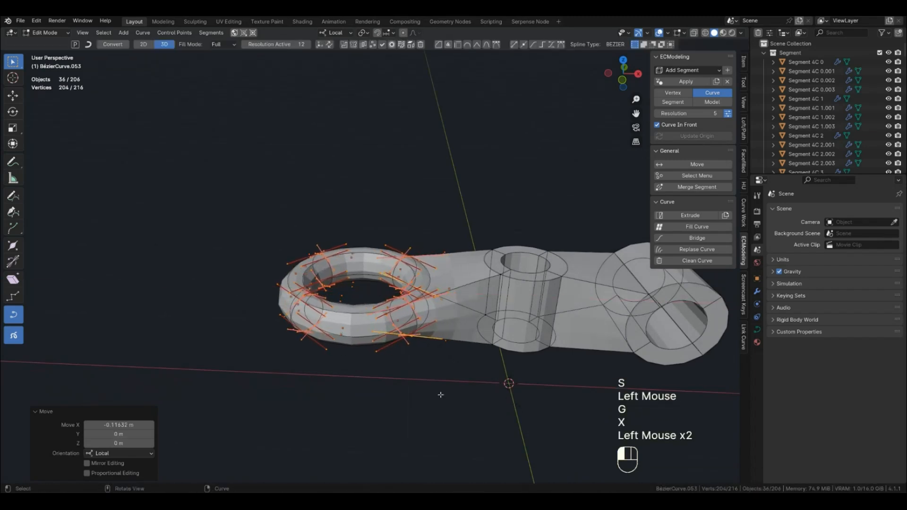
key(Tab)
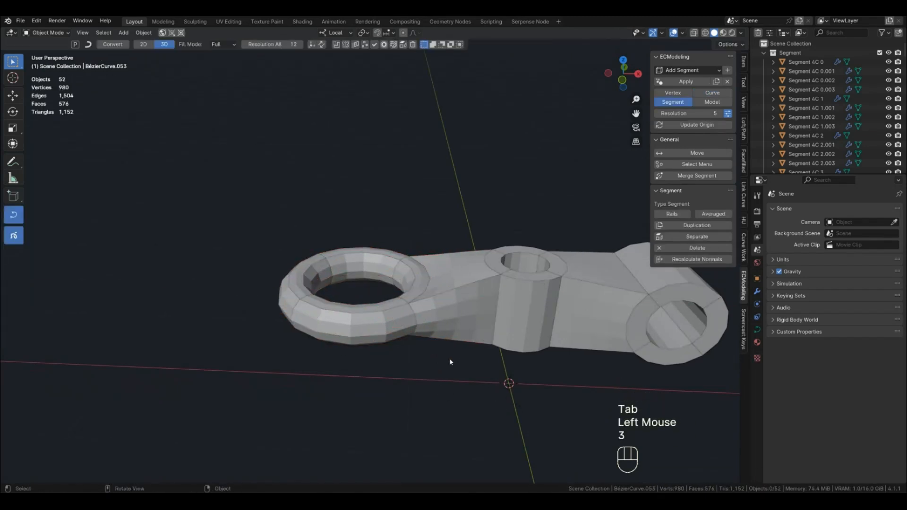
click(696, 125)
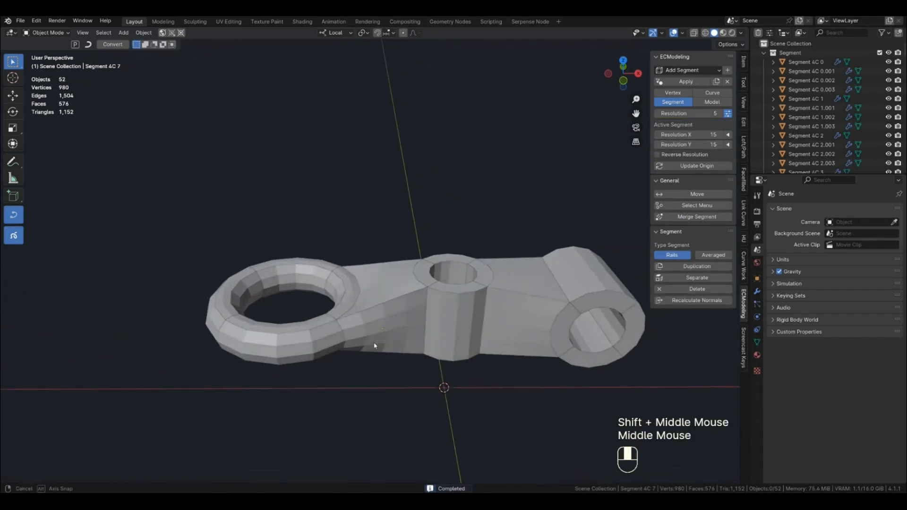
Raise the neck curve's points along Z and move their handles to bend it into a curved arm
click(713, 102)
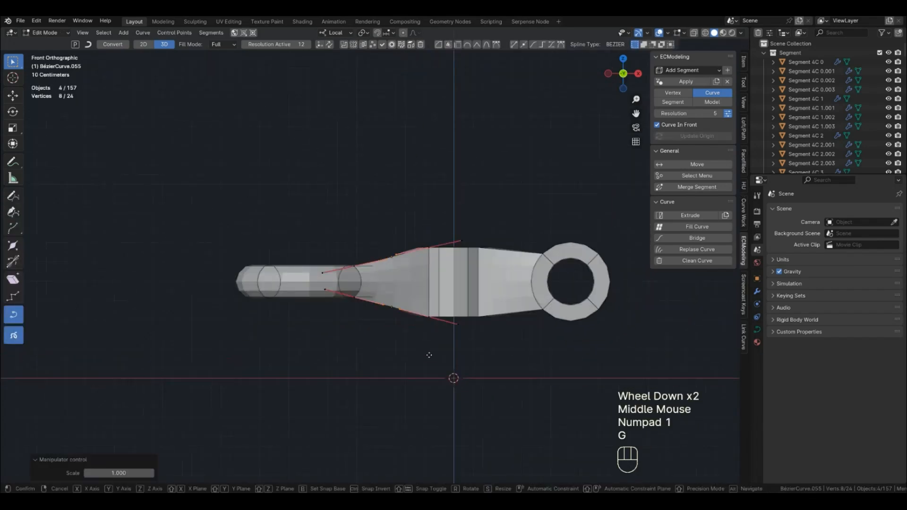
key(z)
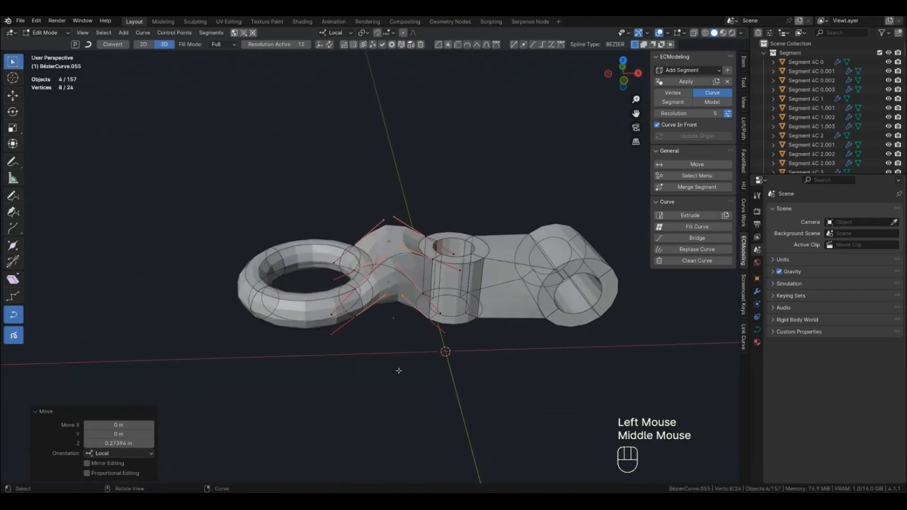
key(Tab)
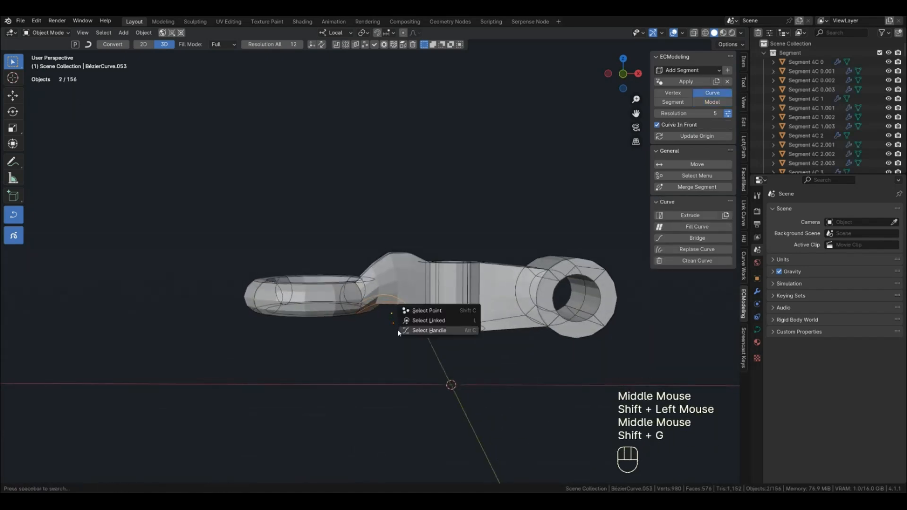
click(429, 331)
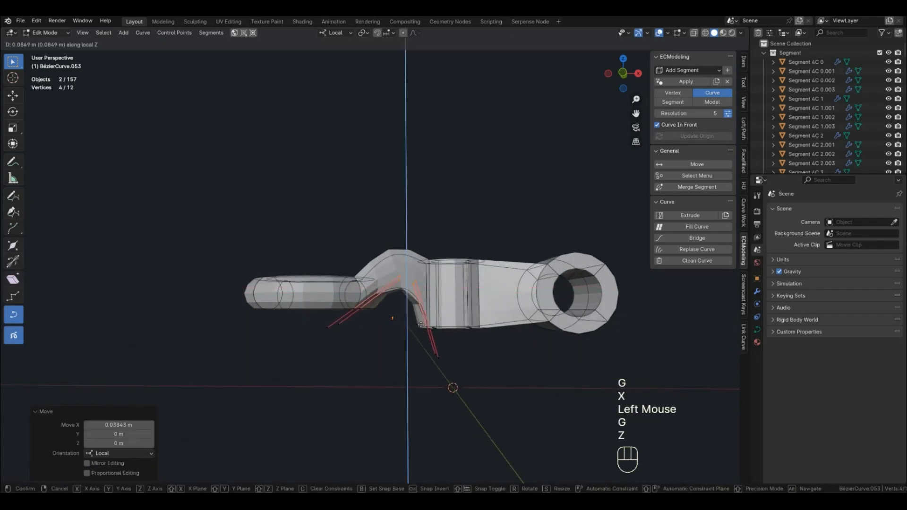
key(Tab)
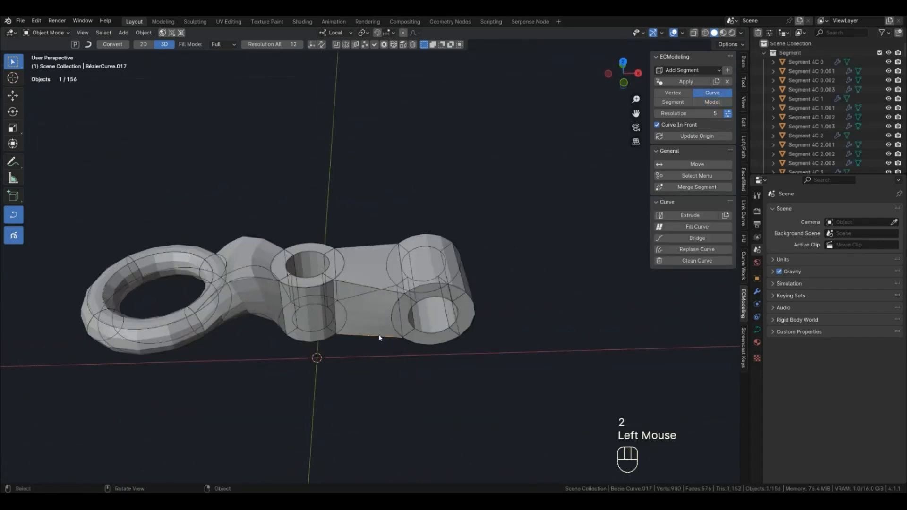
Scale the link curve constrained to Y so the arm pinches into a slimmer waist
click(379, 338)
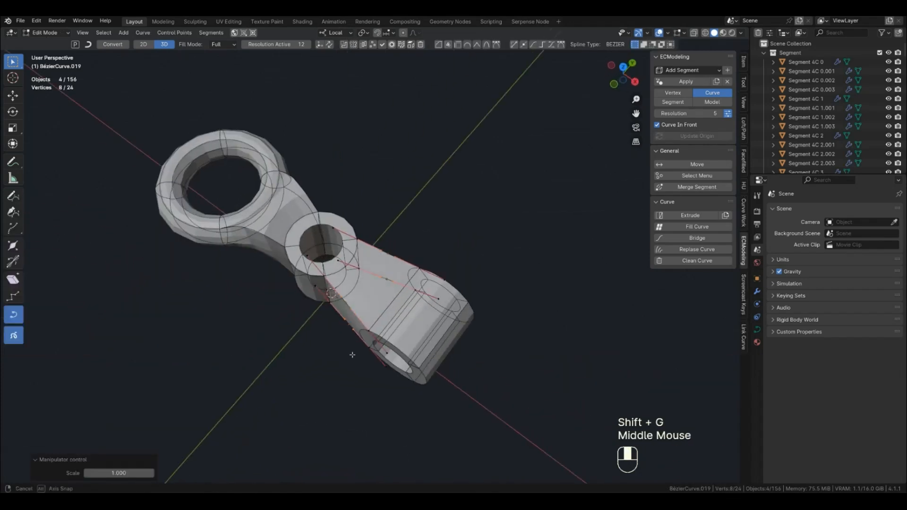
key(s)
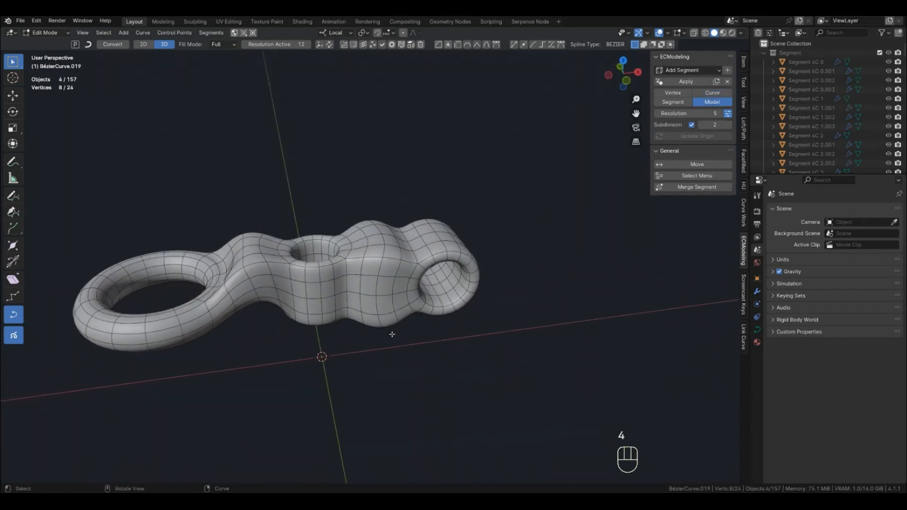
key(s)
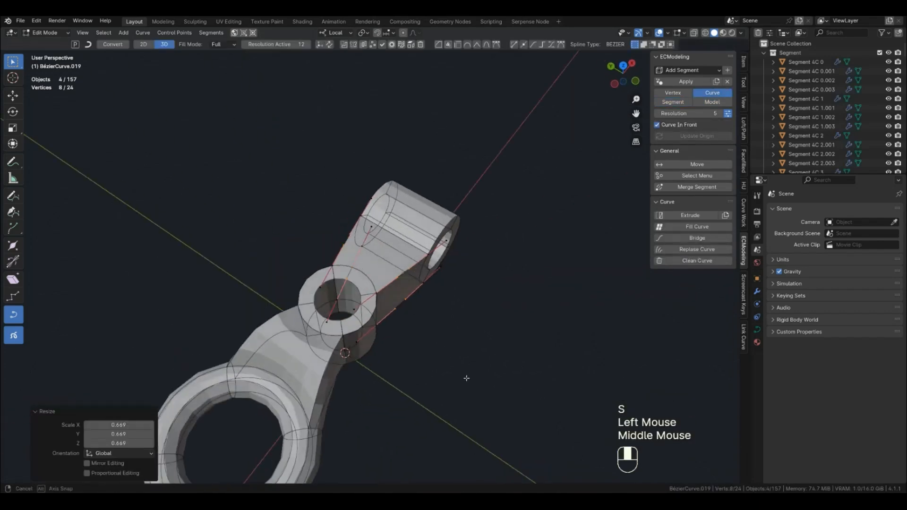
key(y)
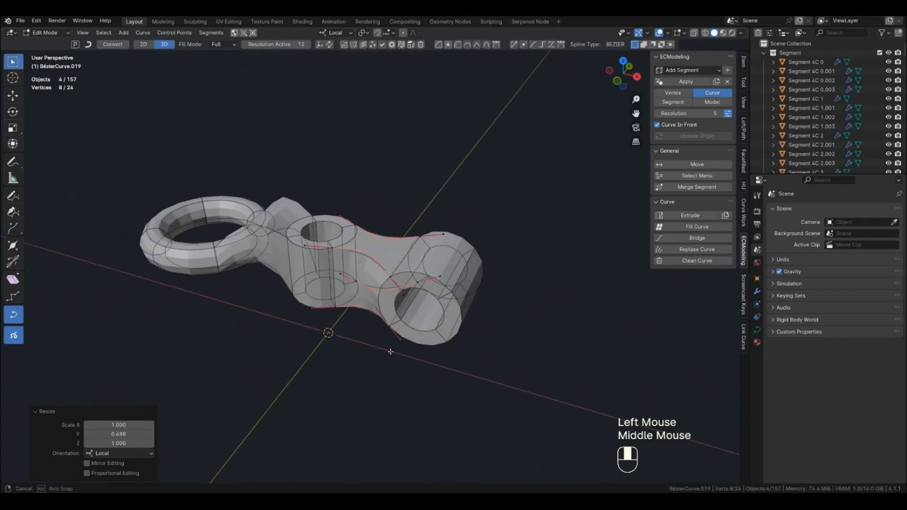
key(y)
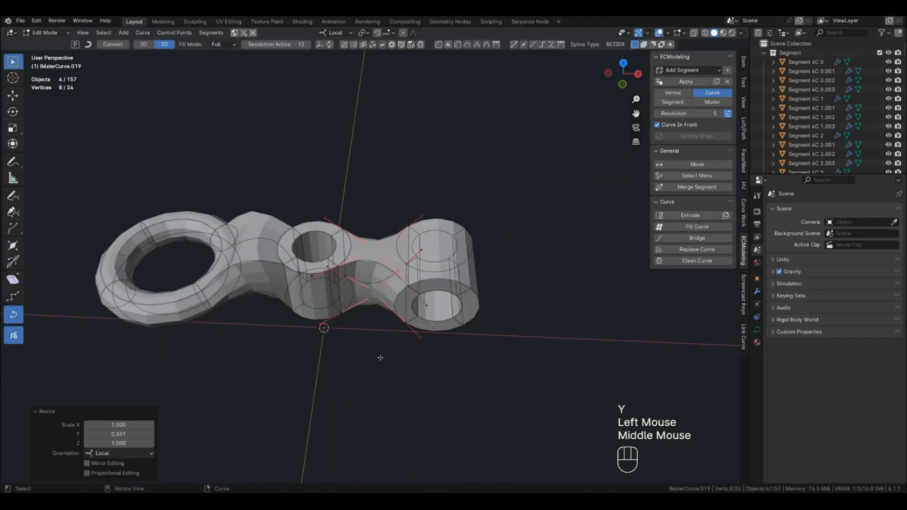
key(Tab)
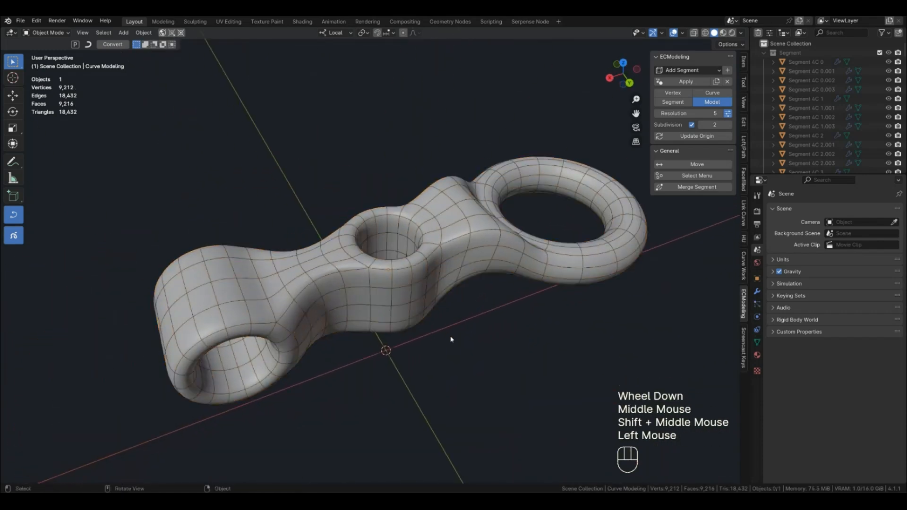
Lower and readjust the smooth model's Resolution value to change mesh density
click(728, 113)
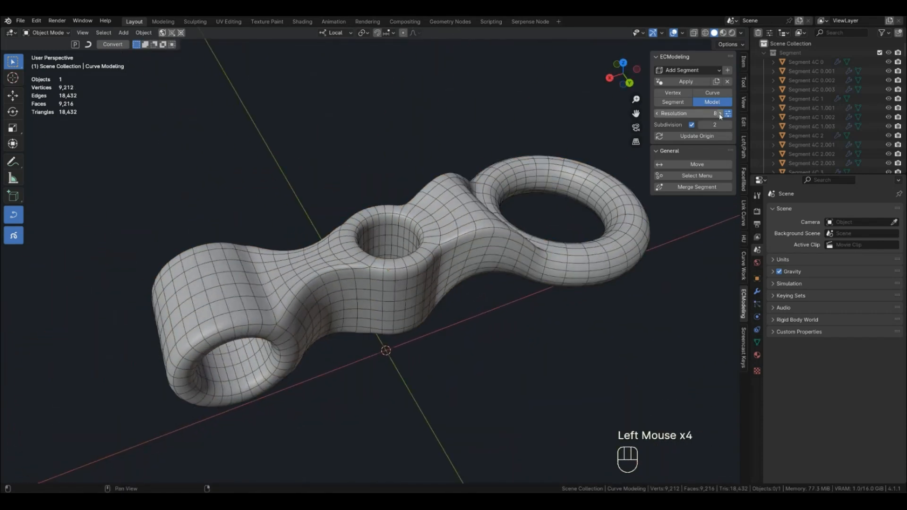
click(716, 113)
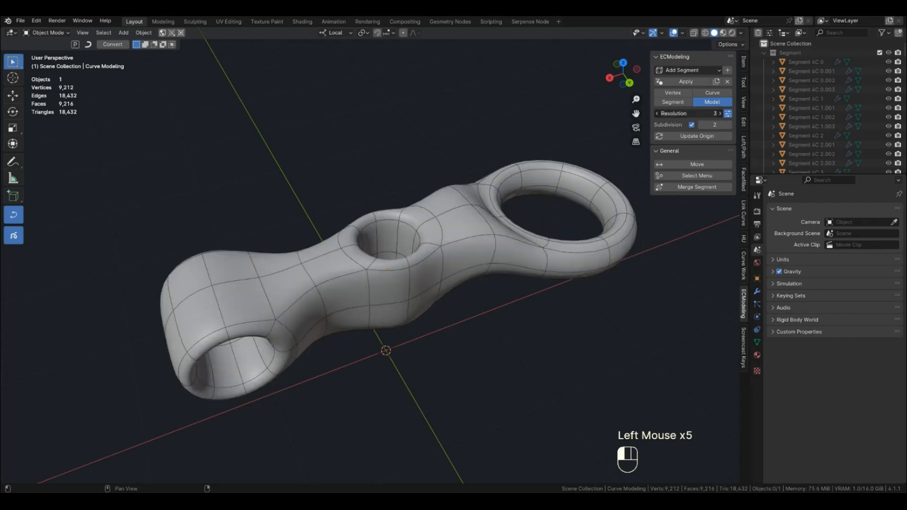
click(720, 112)
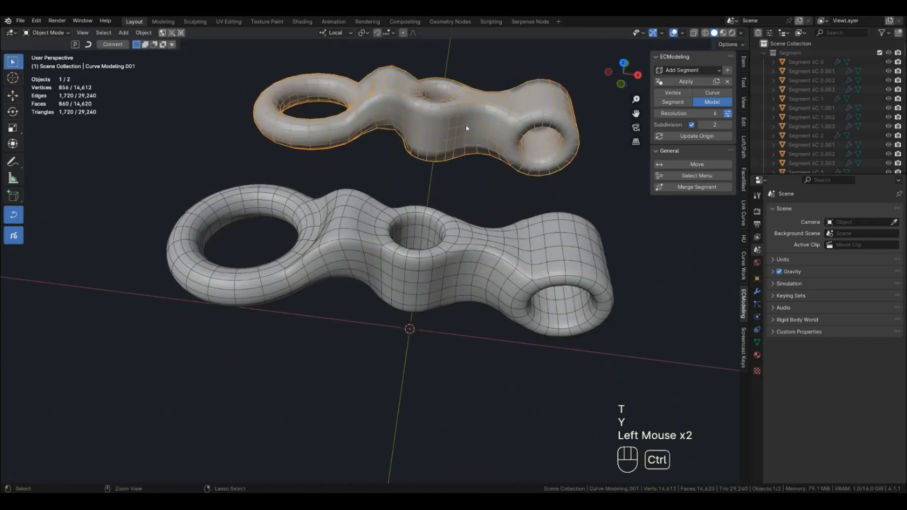
Convert the duplicated bracket to an editable mesh and smooth it with a Subdivision Surface modifier
key(Tab)
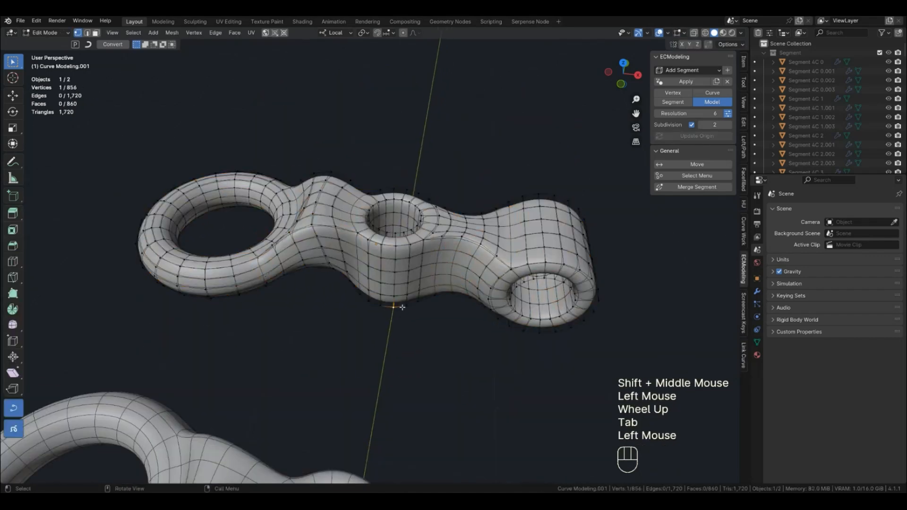
key(Tab)
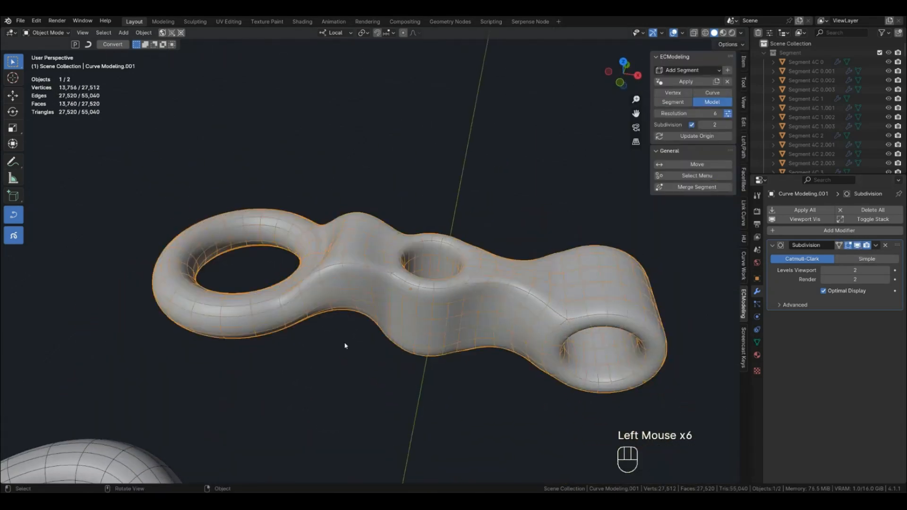
scroll(down, 3)
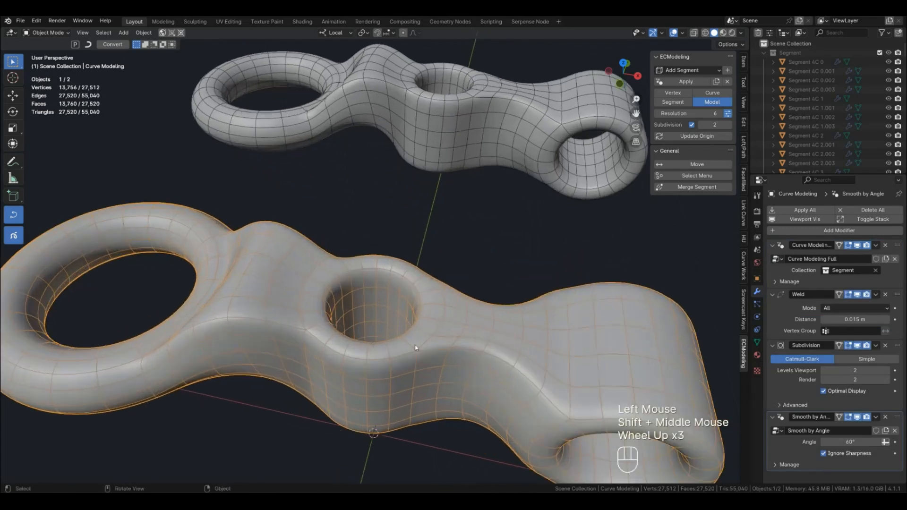
Shape a Bézier circle in the middle bushing into a four-pointed star and scale it to size
click(713, 92)
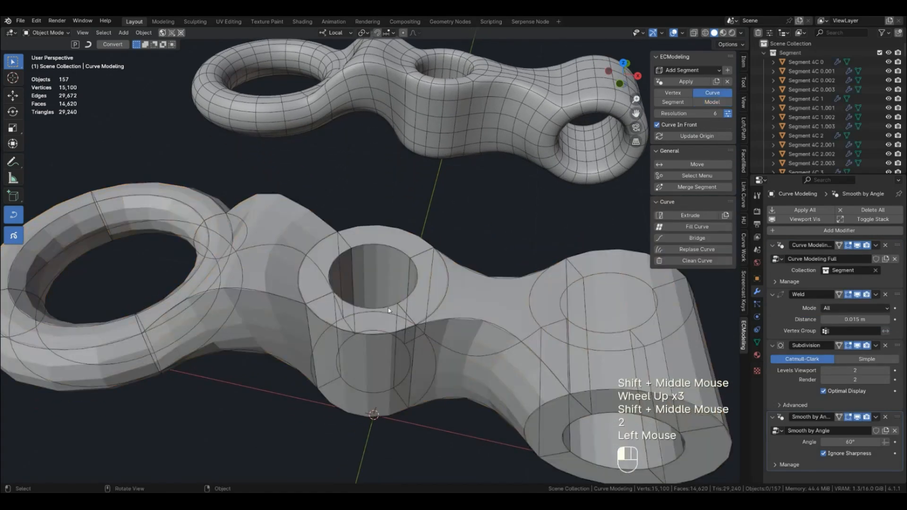
click(373, 278)
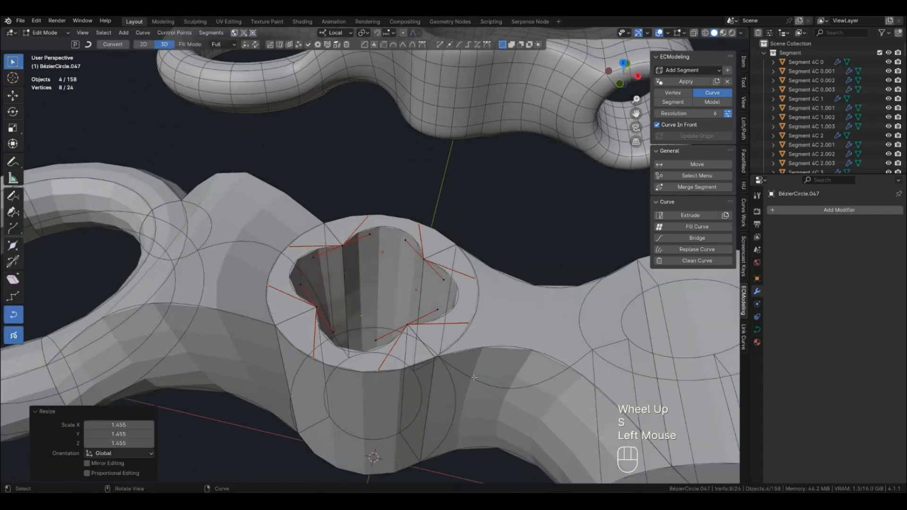
key(Tab)
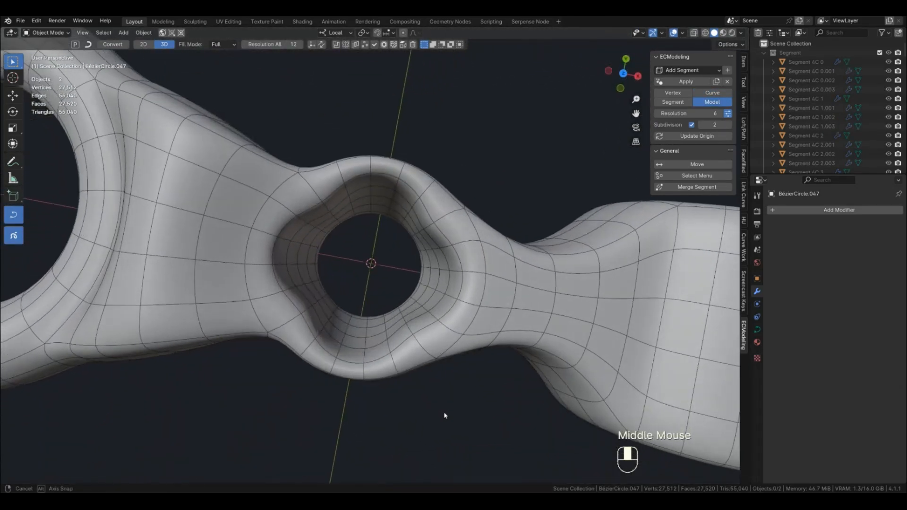
scroll(down, 3)
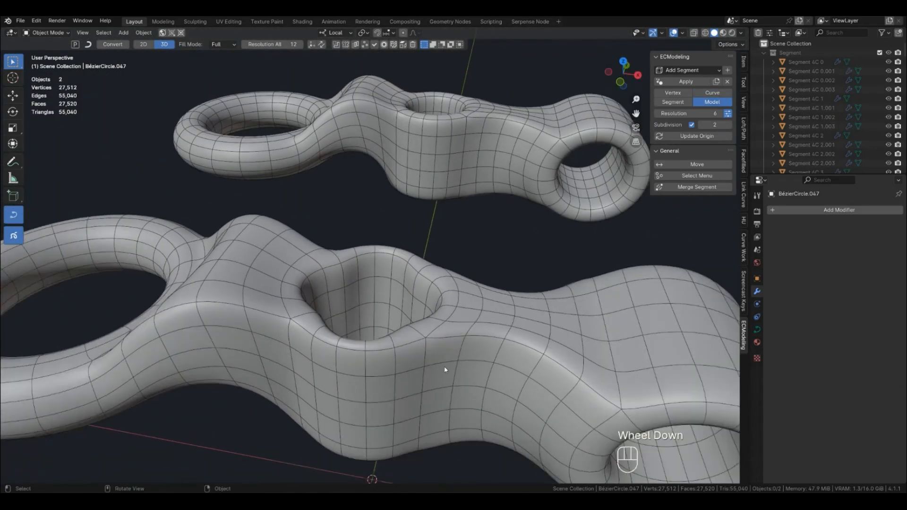
scroll(down, 3)
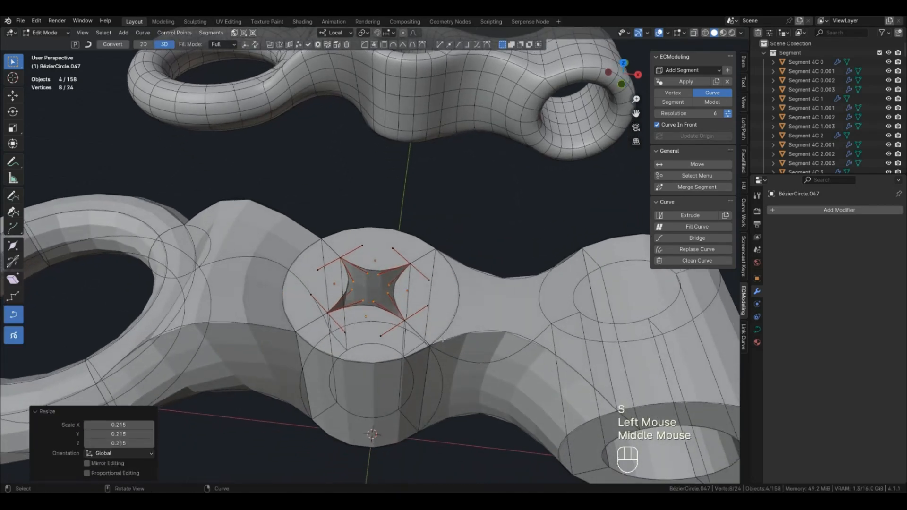
scroll(up, 3)
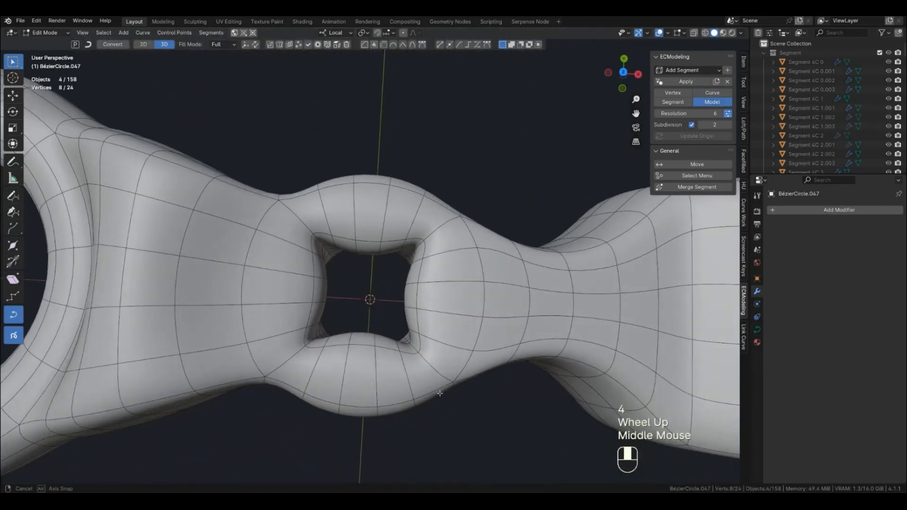
scroll(down, 3)
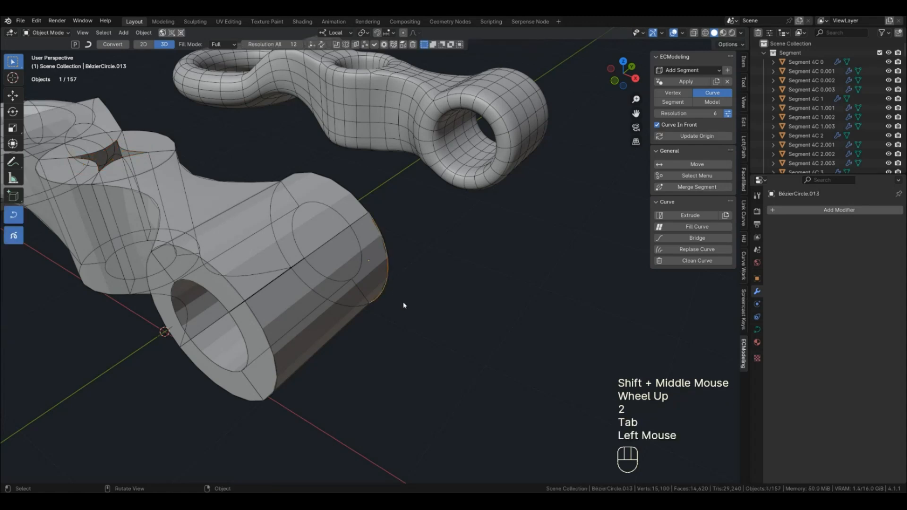
Move the end bushing curve outward along X so the bracket's far end grows longer and rounder
key(Tab)
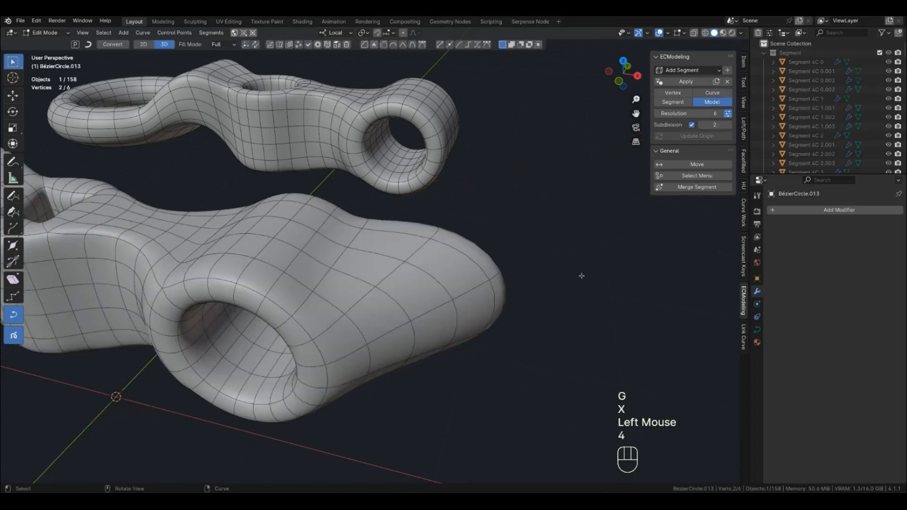
scroll(down, 3)
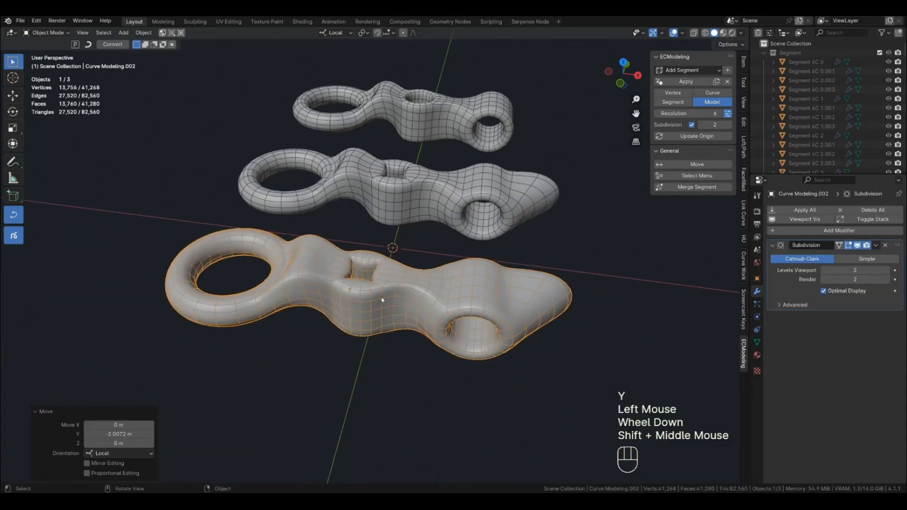
Place the third mesh copy along Y beside the others and check its low-poly cage in Edit Mode
scroll(up, 3)
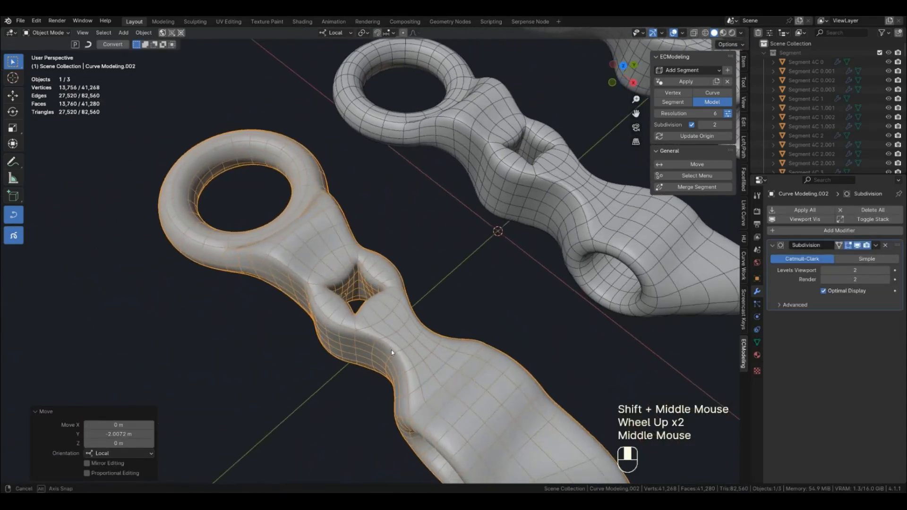
key(Tab)
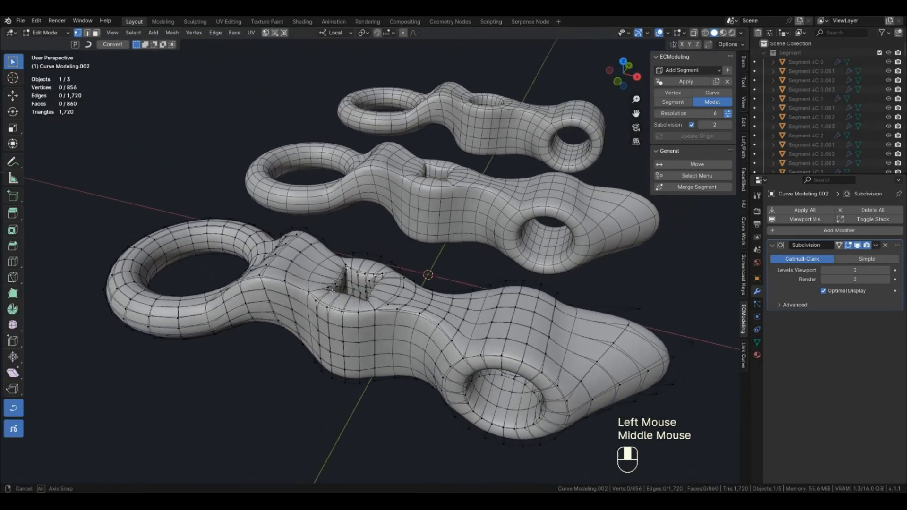
key(Tab)
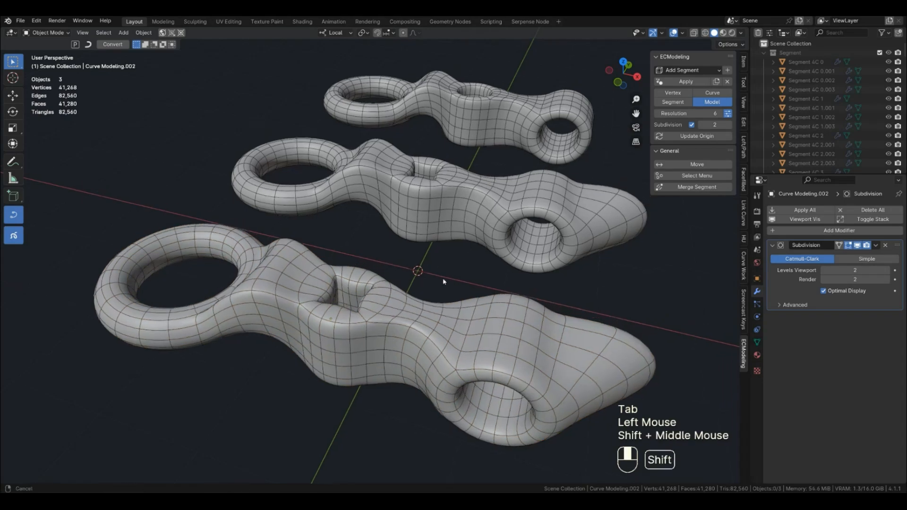